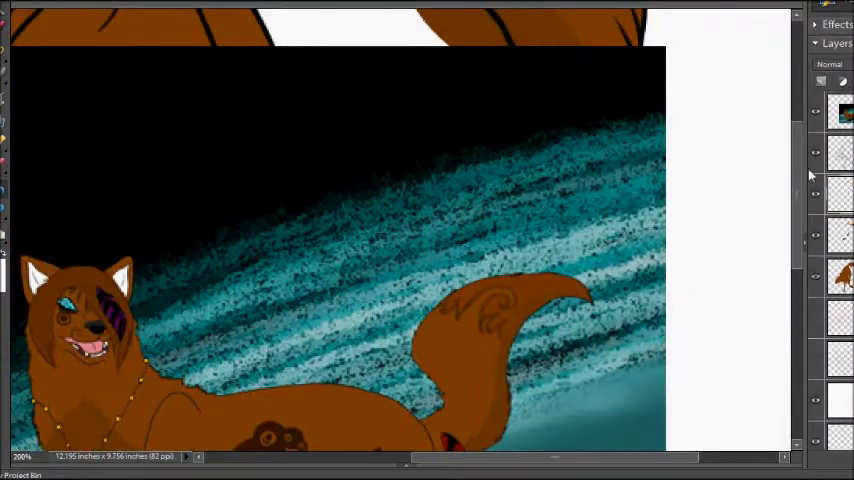
- Paint darker brown shading strokes on the wolf's legs and chest around the chains
{"action": "scroll", "scroll_direction": "down", "scroll_amount": 3}
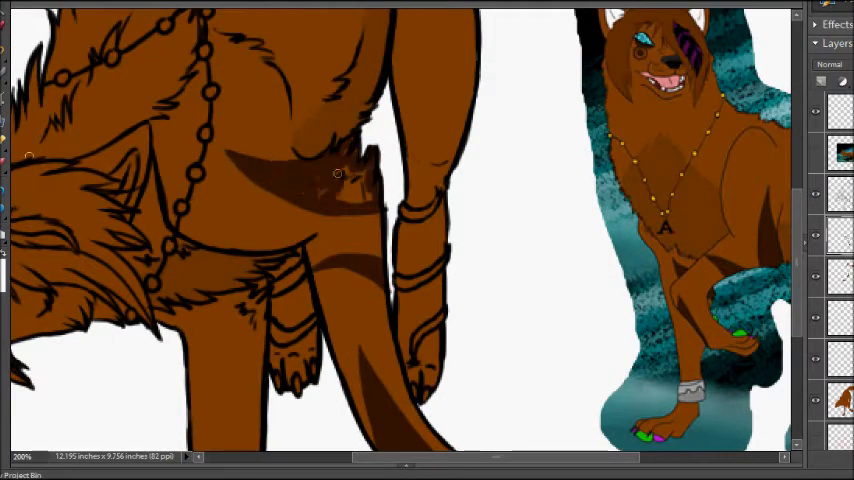
- Shade the wolf's legs, paw and bushy tail with darker brown fur strokes
{"action": "scroll", "scroll_direction": "down", "scroll_amount": 3}
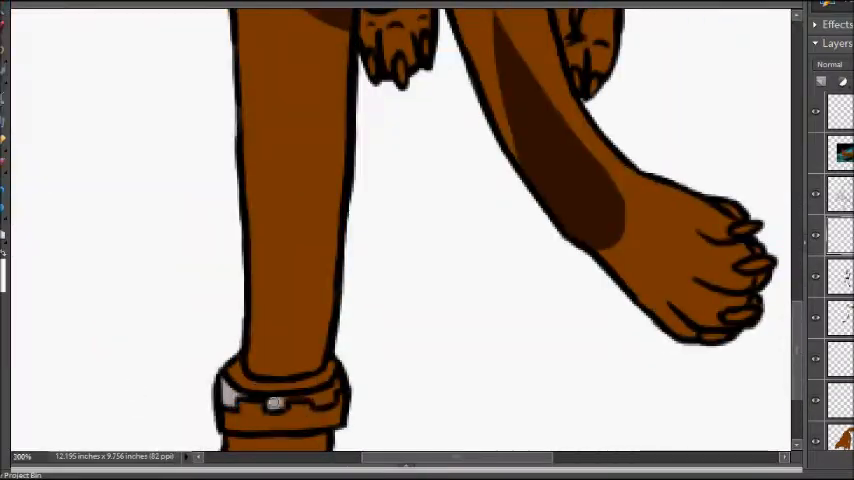
{"action": "scroll", "scroll_direction": "down", "scroll_amount": 3}
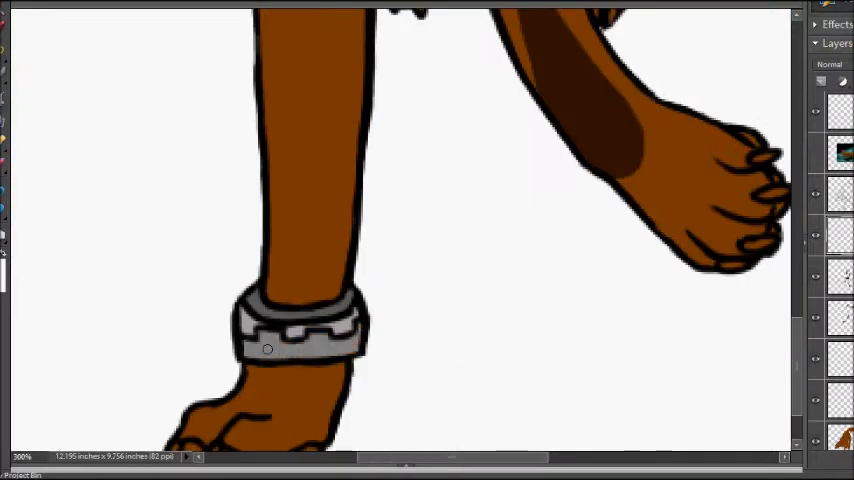
{"action": "scroll", "scroll_direction": "down", "scroll_amount": 3}
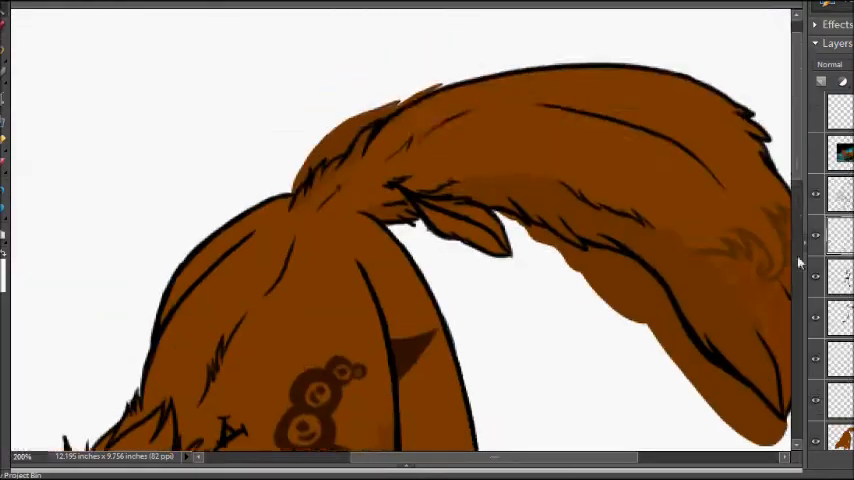
- Choose a dark red background colour and mark red streaks near the wolf's head
{"action": "scroll", "scroll_direction": "down", "scroll_amount": 3}
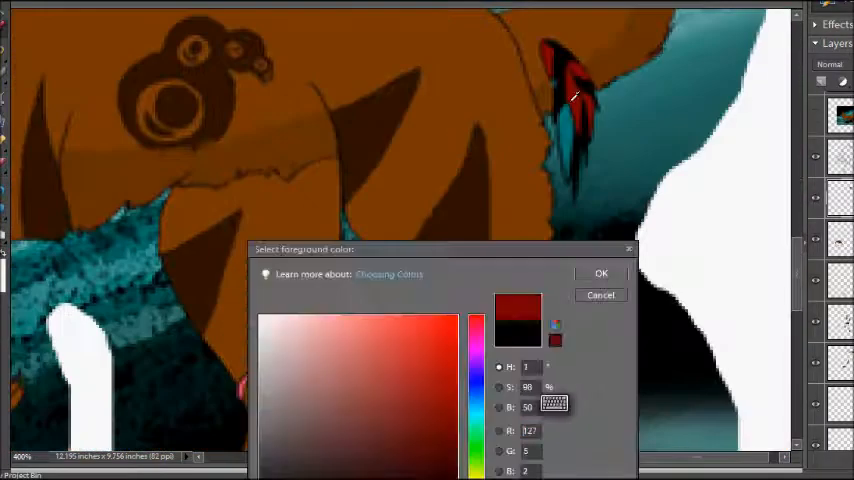
- Confirm the dark red, then lay a black-to-teal gradient with glowing blue ripples at the paws
{"action": "left_click", "coordinate": [600, 272]}
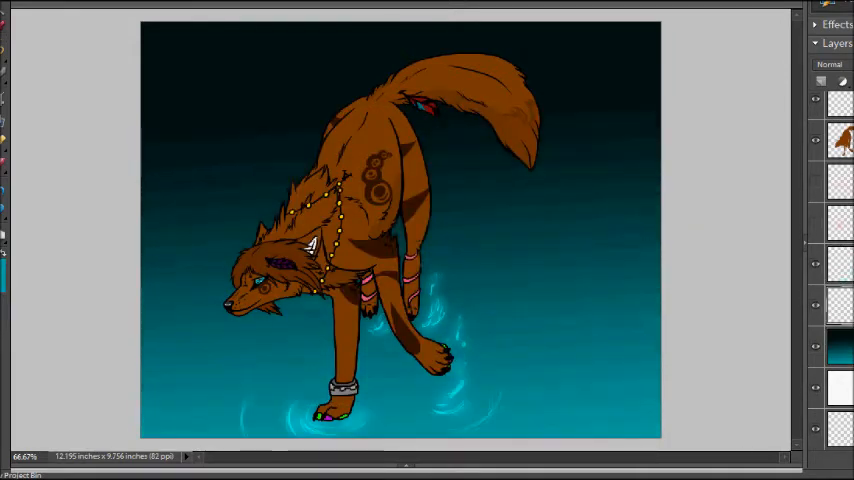
- Paint deeper shadows on the wolf's back and haunch with a soft brush
{"action": "left_click", "coordinate": [512, 180]}
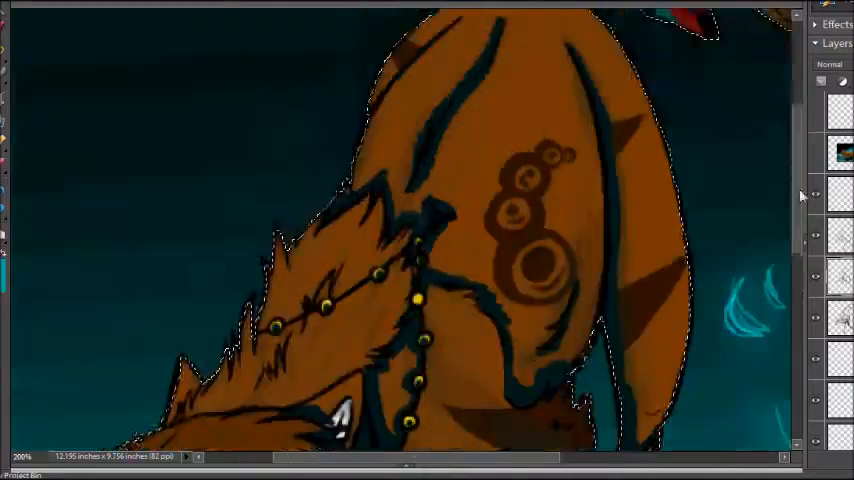
- Paint extra glowing ripple rings around the legs and bring up Gaussian Blur from the Filter menu
{"action": "scroll", "scroll_direction": "down", "scroll_amount": 3}
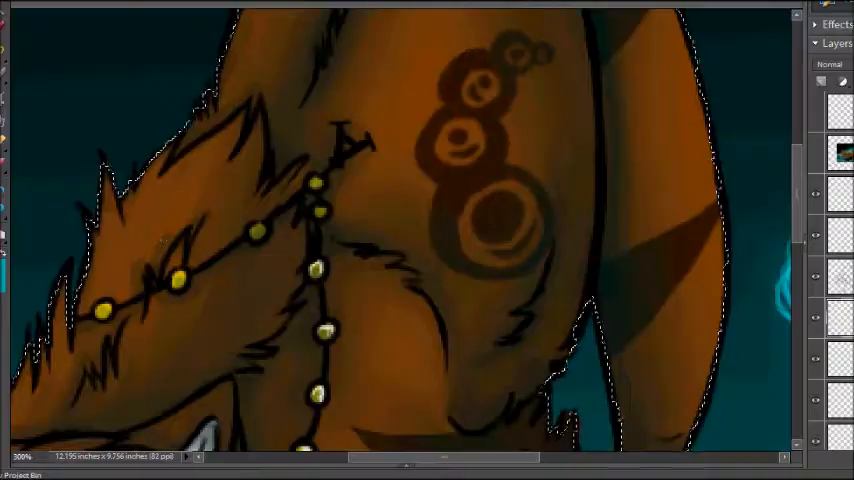
{"action": "scroll", "scroll_direction": "down", "scroll_amount": 3}
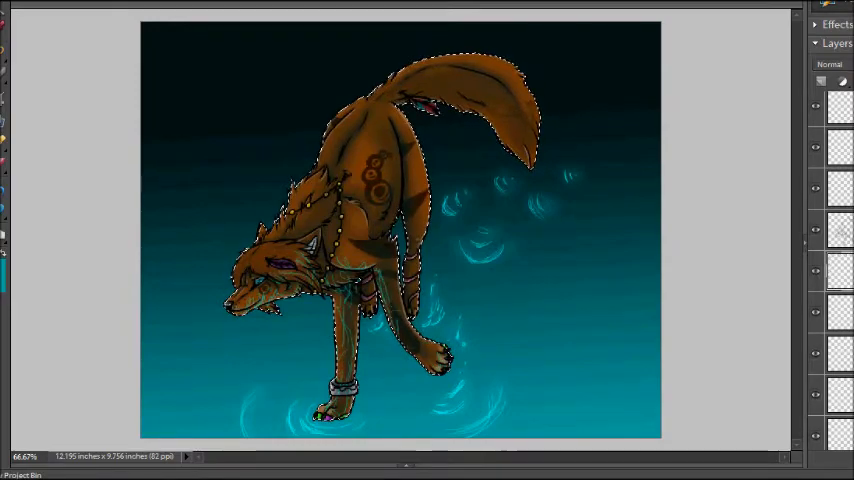
{"action": "left_click", "coordinate": [300, 10]}
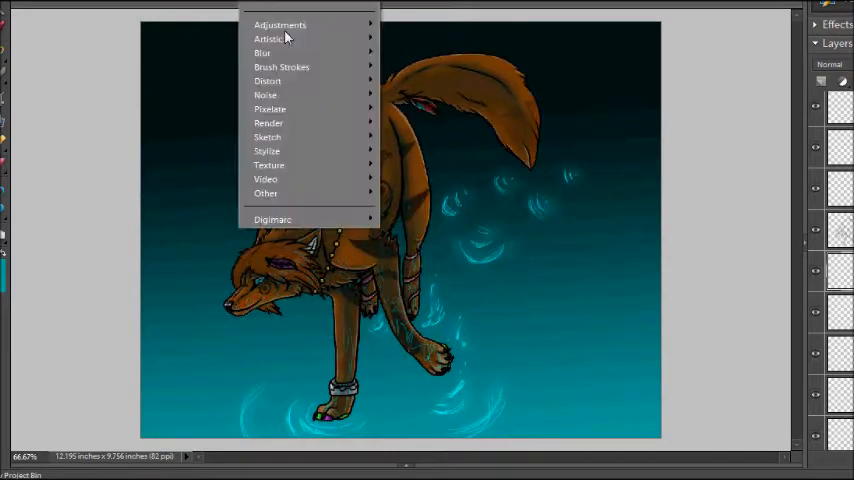
{"action": "left_click", "coordinate": [262, 52]}
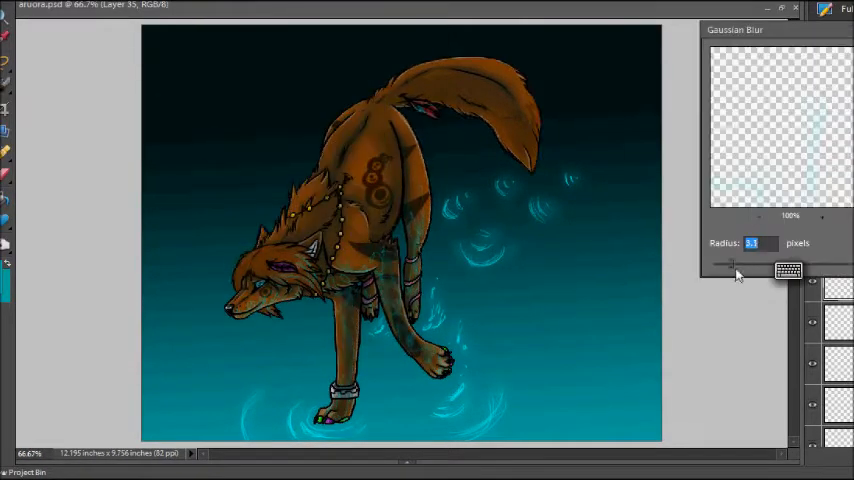